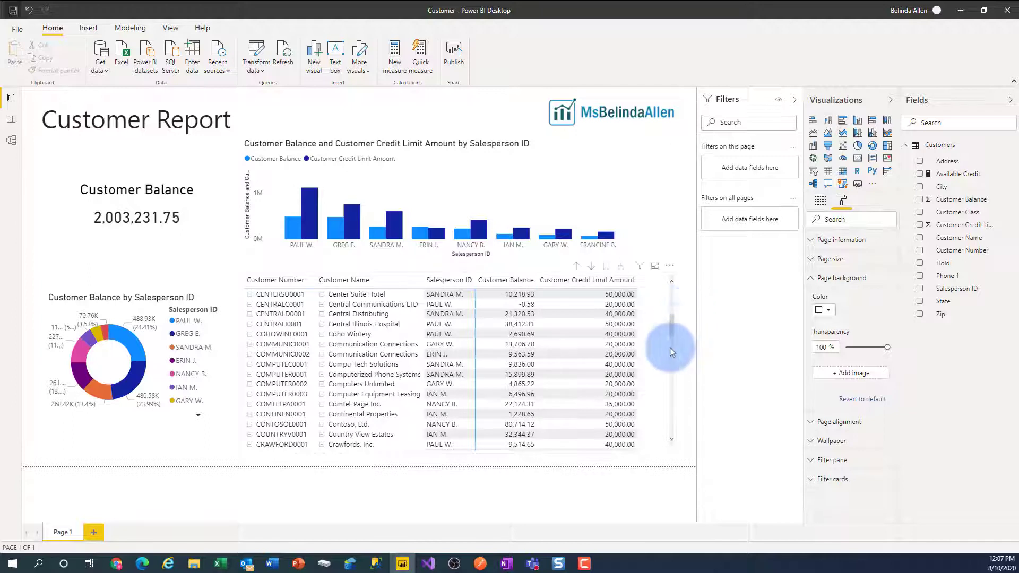
Select the customer table, then deselect it to reach the page-level Format pane
left_click(475, 363)
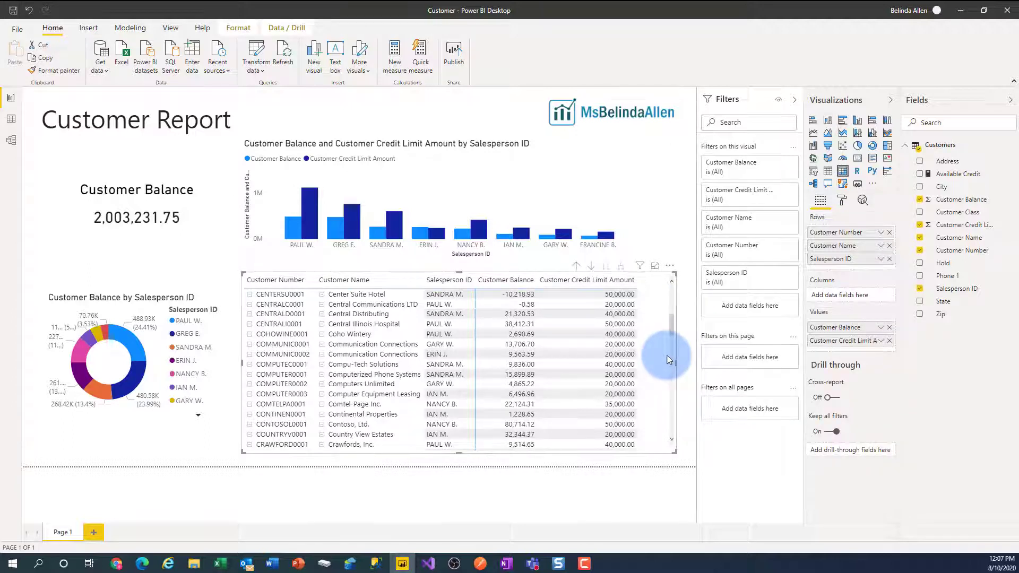
left_click(841, 200)
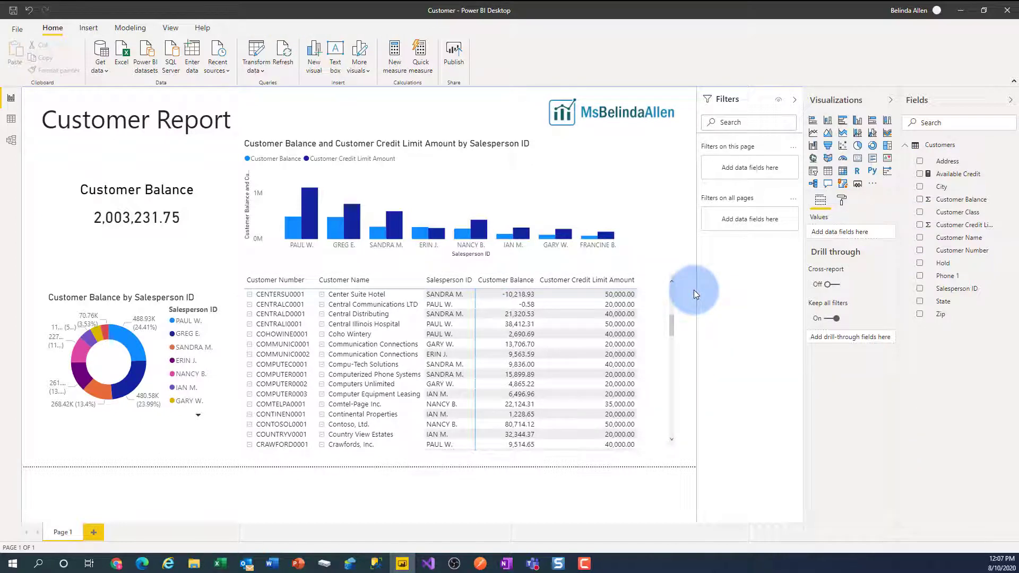
mouse_move(699, 294)
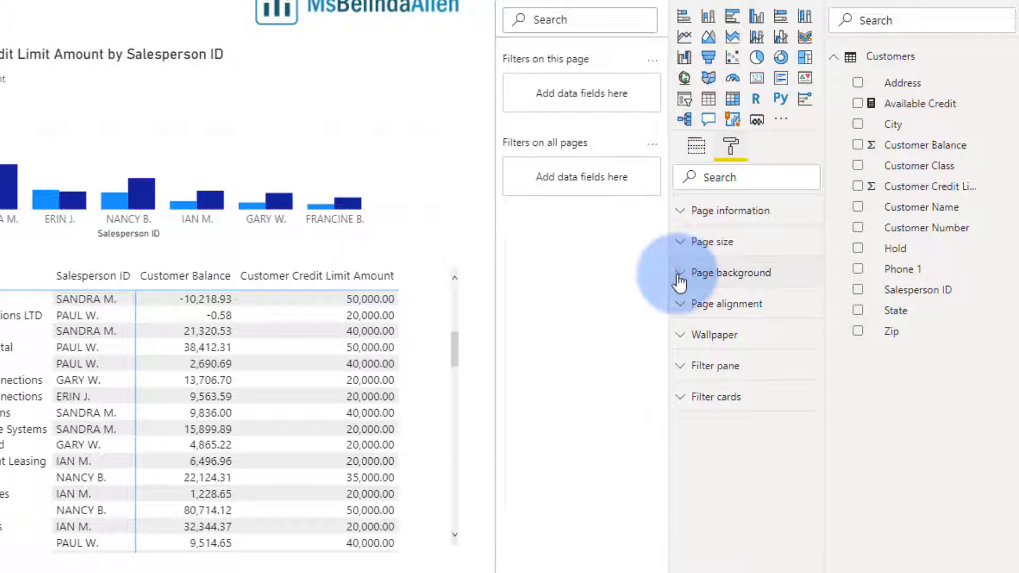
Set the page background to light blue with the transparency slider at 78%
left_click(680, 271)
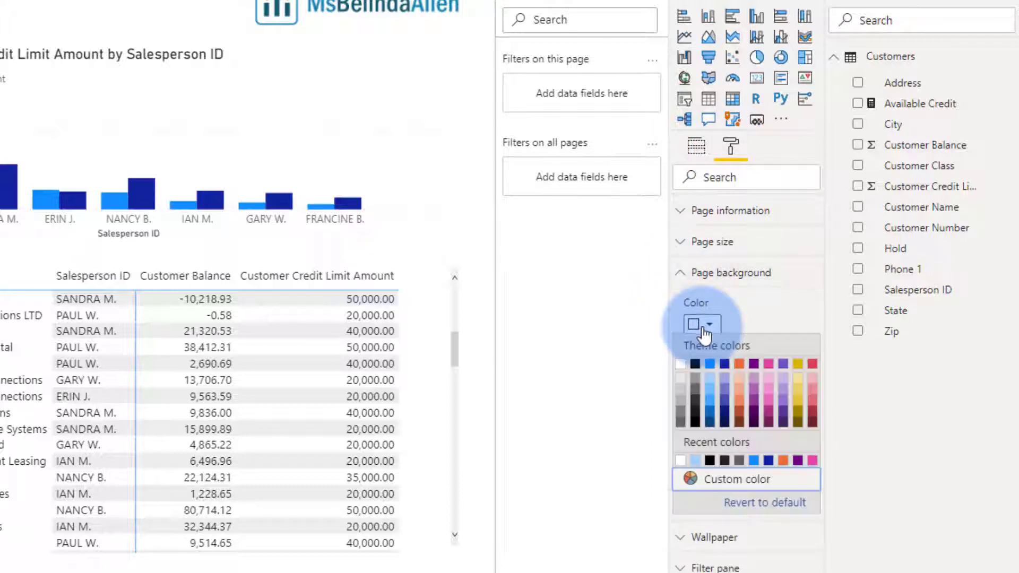
mouse_move(714, 386)
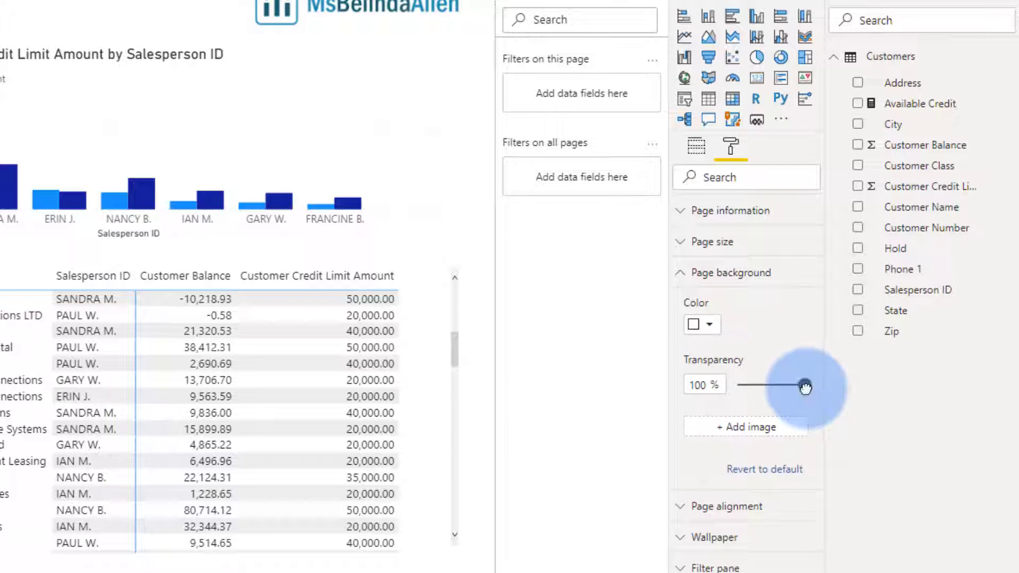
left_click_drag(804, 386, 787, 387)
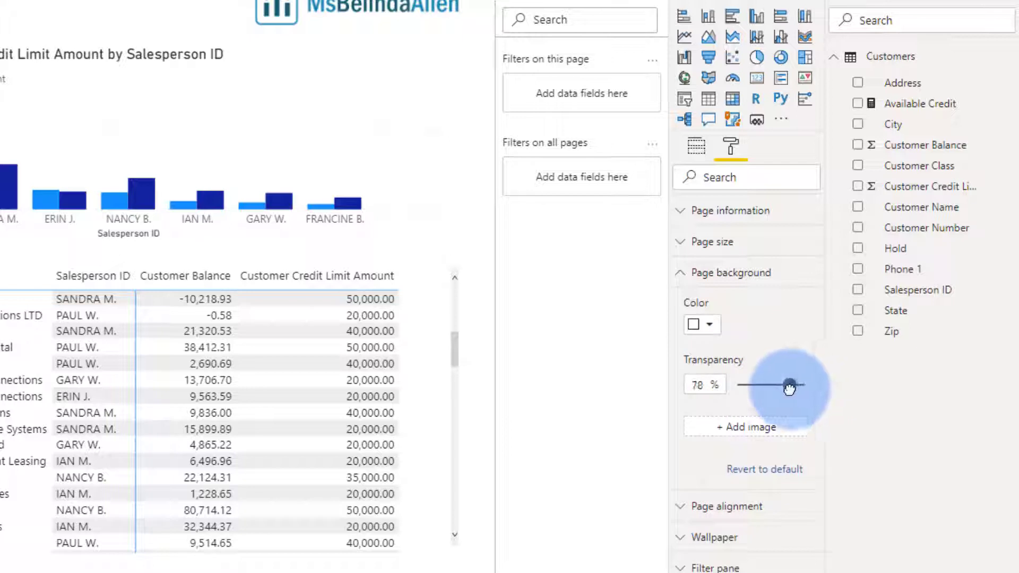
left_click_drag(788, 385, 770, 384)
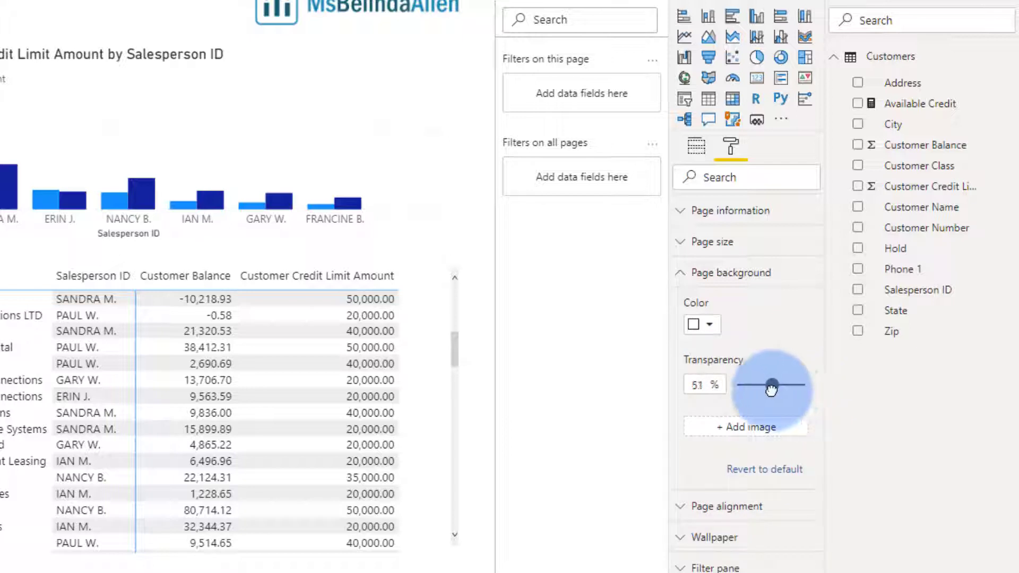
left_click_drag(772, 384, 760, 385)
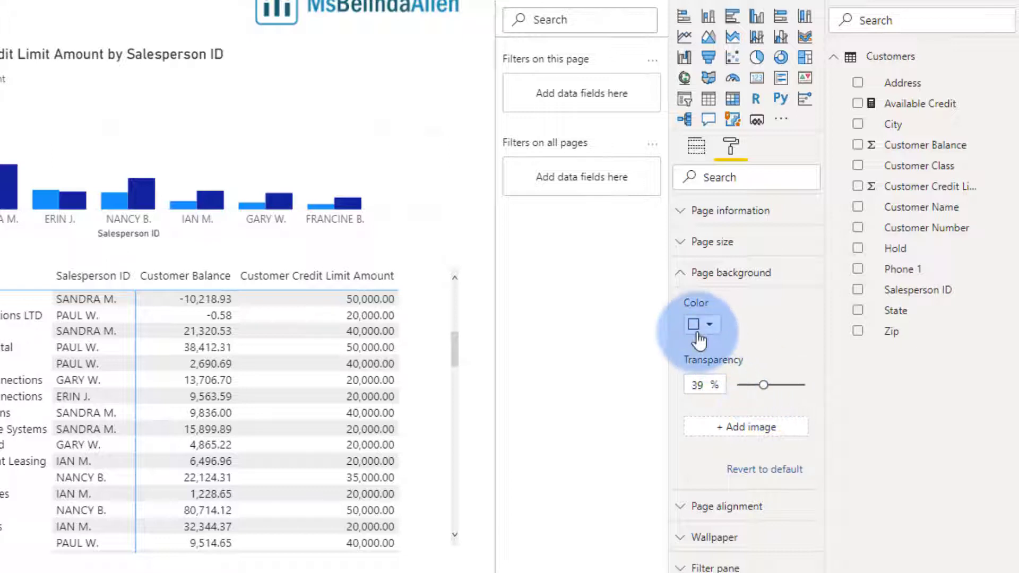
left_click(692, 325)
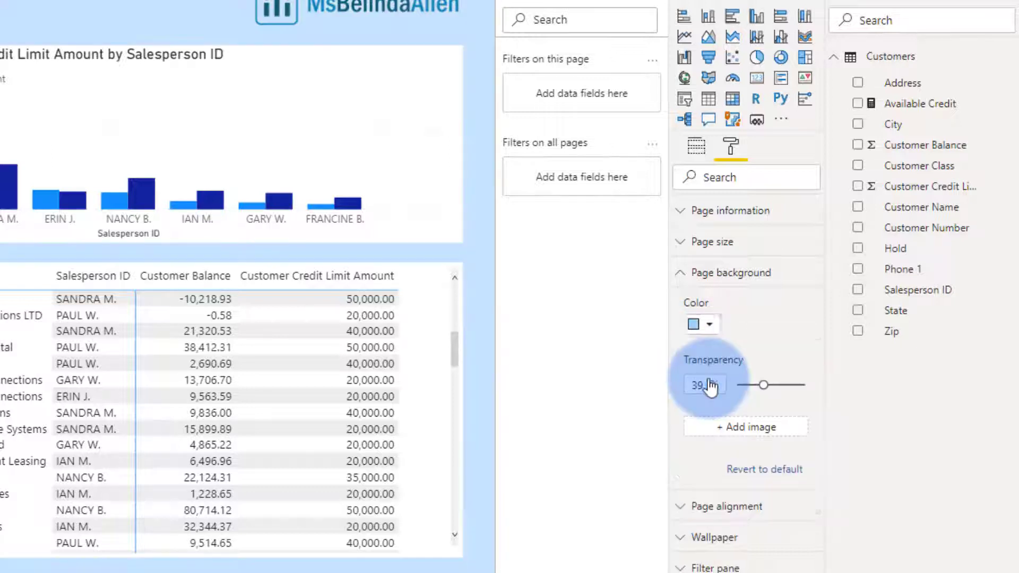
left_click_drag(763, 384, 780, 384)
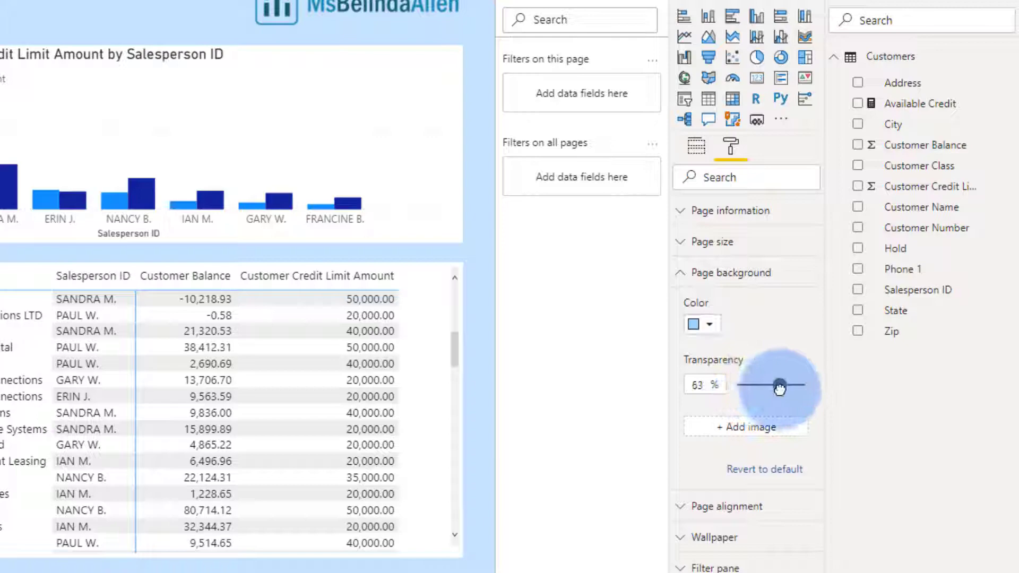
left_click_drag(779, 384, 789, 389)
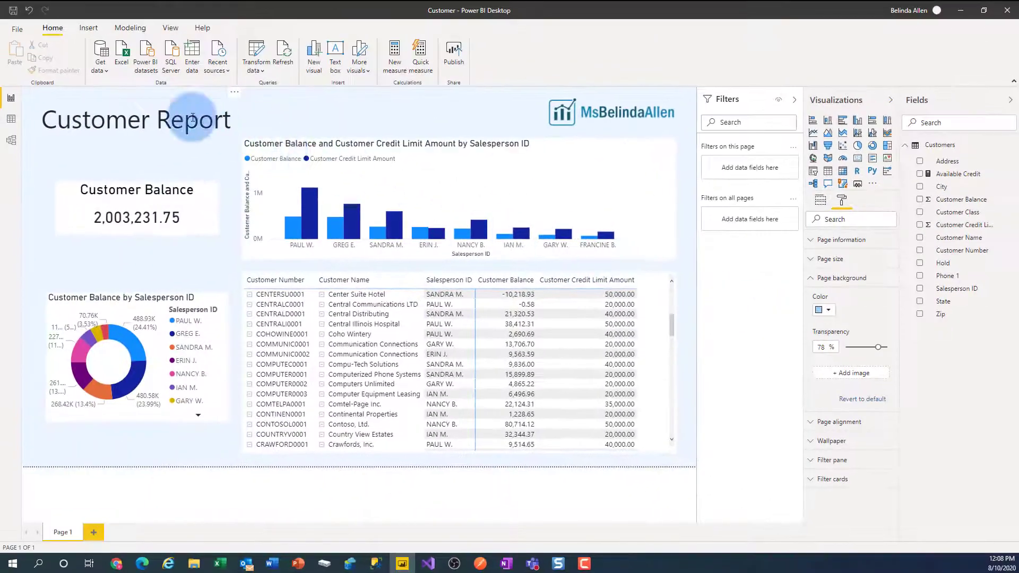
Turn off the white background fill of the Customer Report title text box
left_click(191, 119)
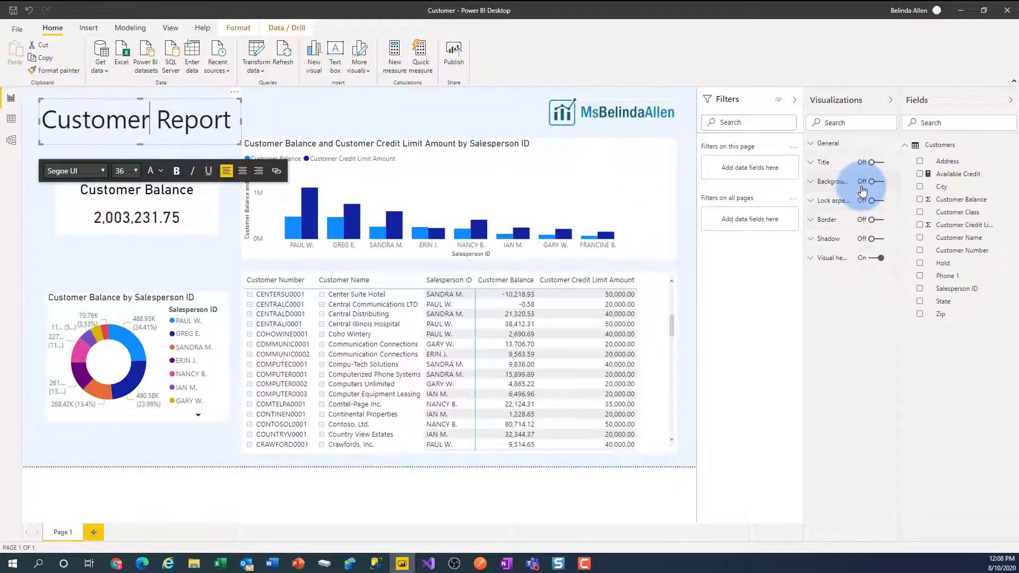
left_click(872, 180)
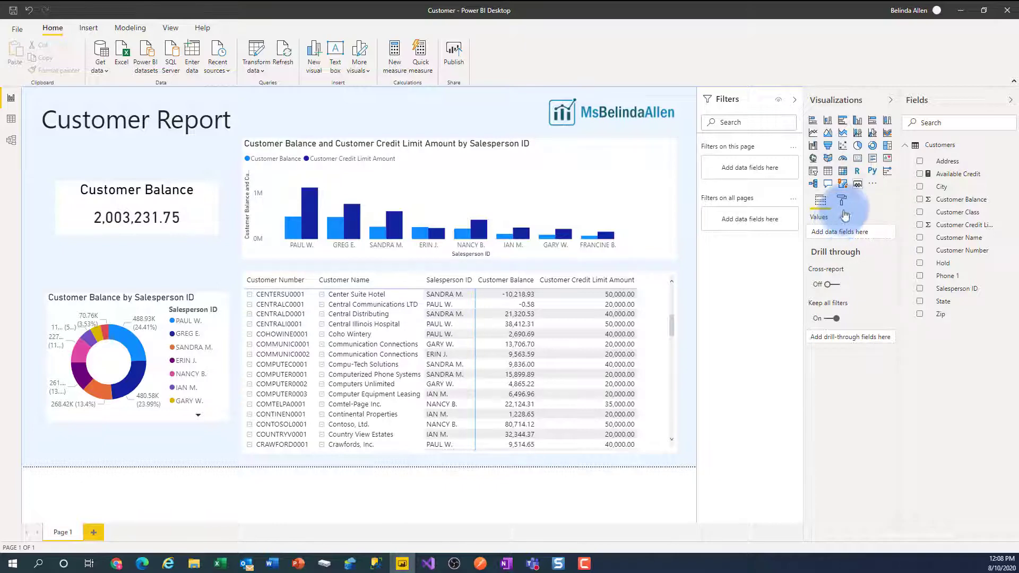
Add the grassy spring photo as the page wallpaper image
left_click(840, 199)
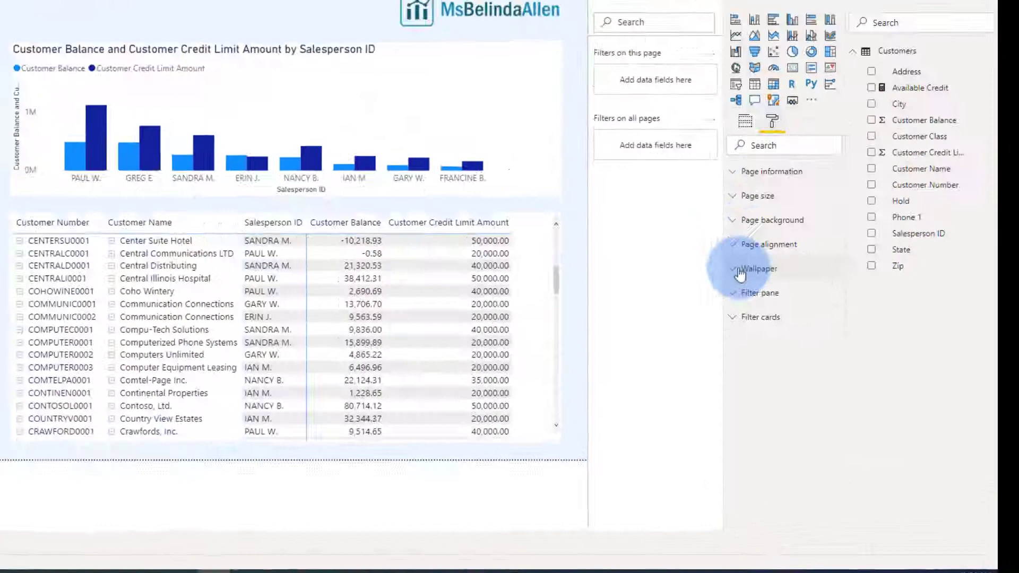
left_click(751, 269)
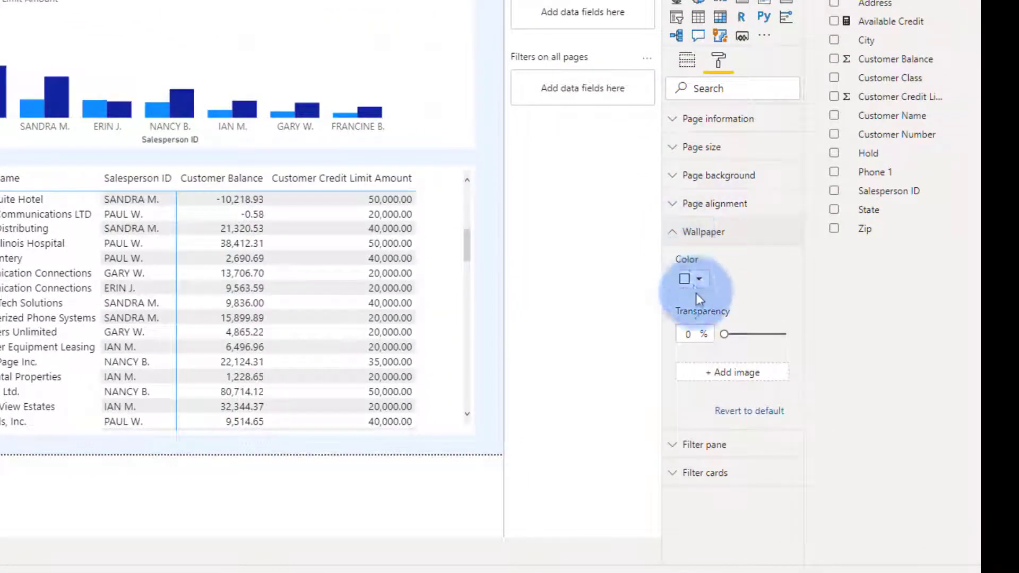
left_click(732, 372)
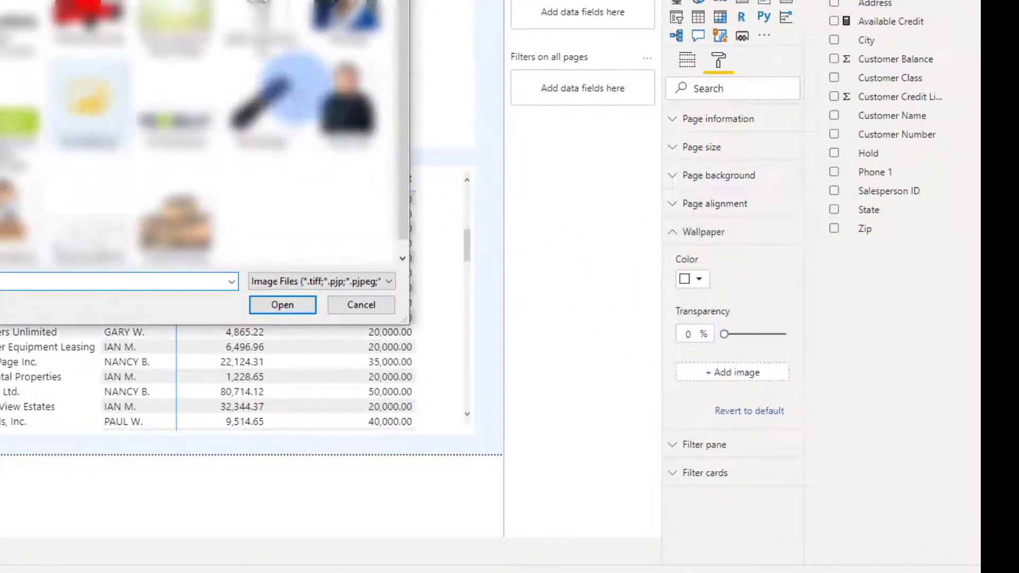
left_click(282, 304)
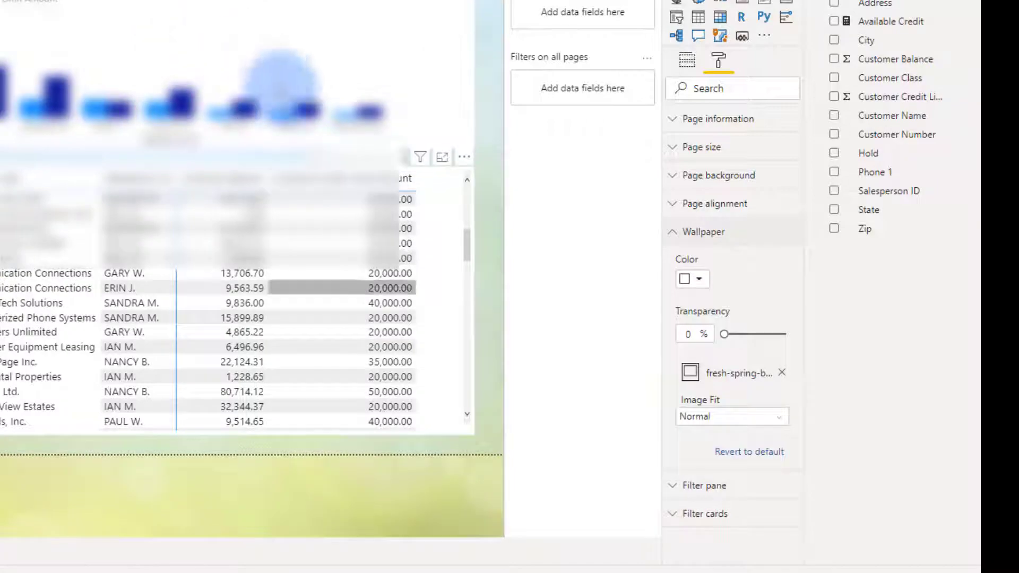